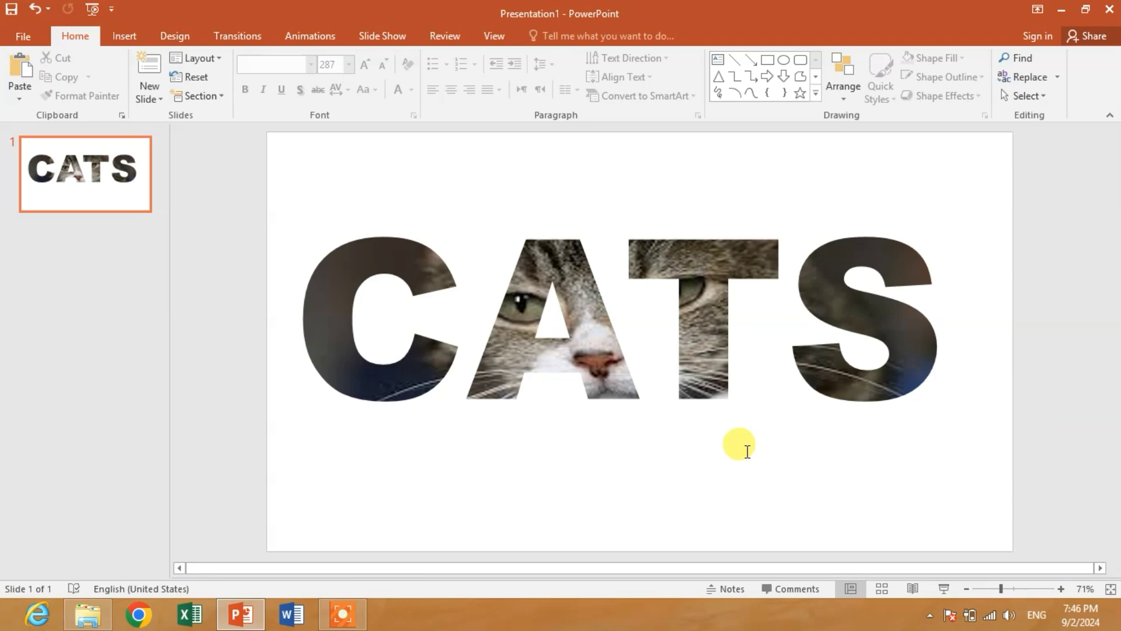
mouse_move(599, 380)
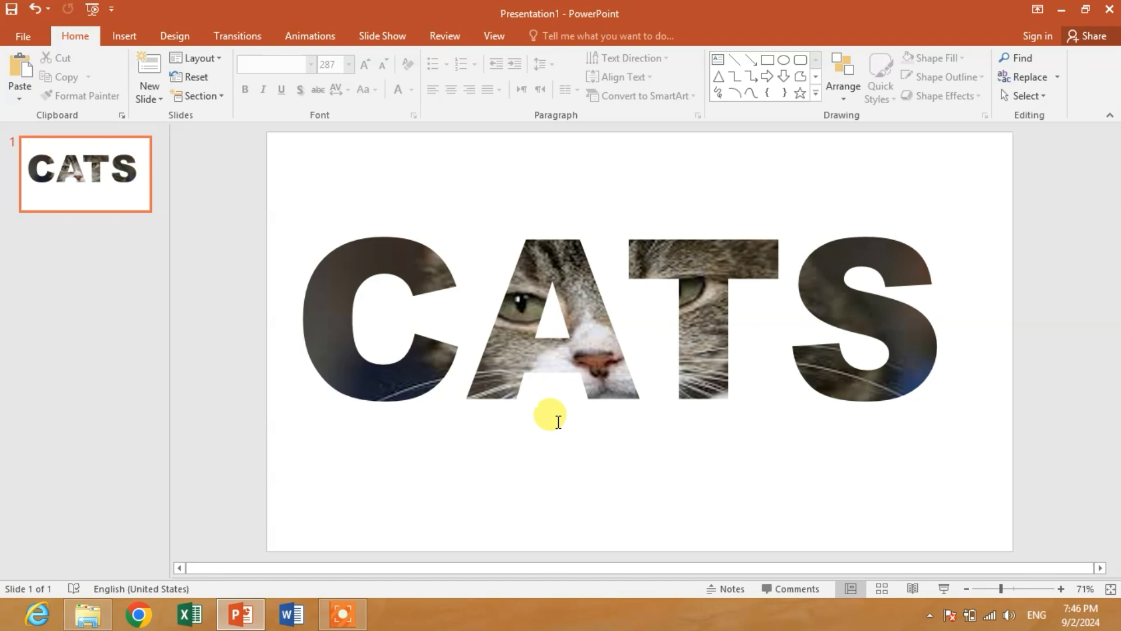
mouse_move(562, 418)
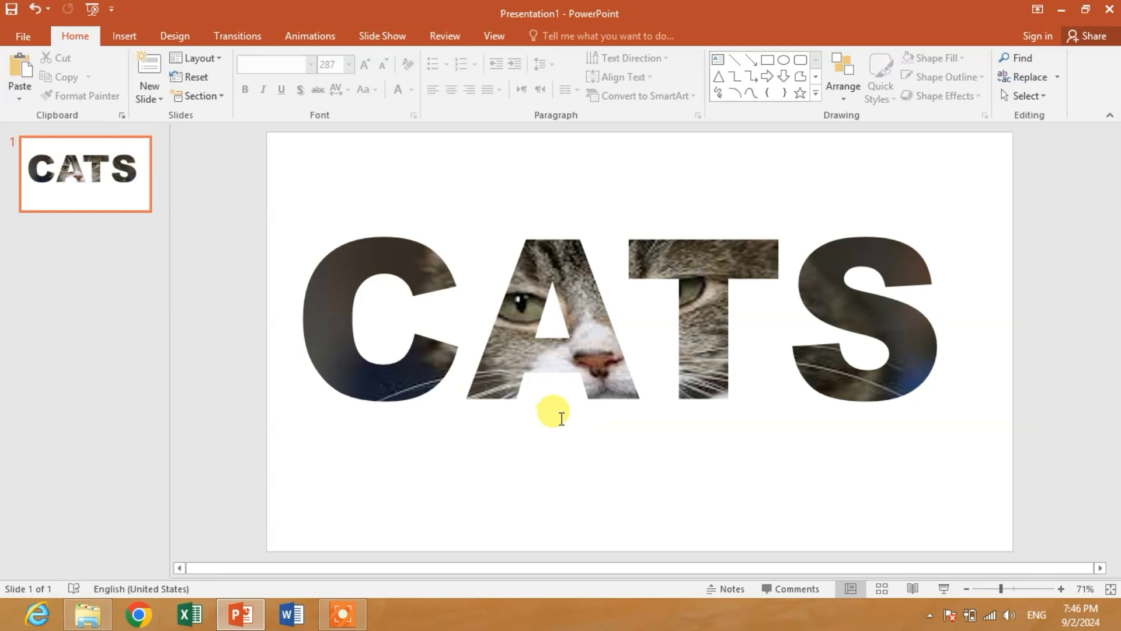
mouse_move(575, 416)
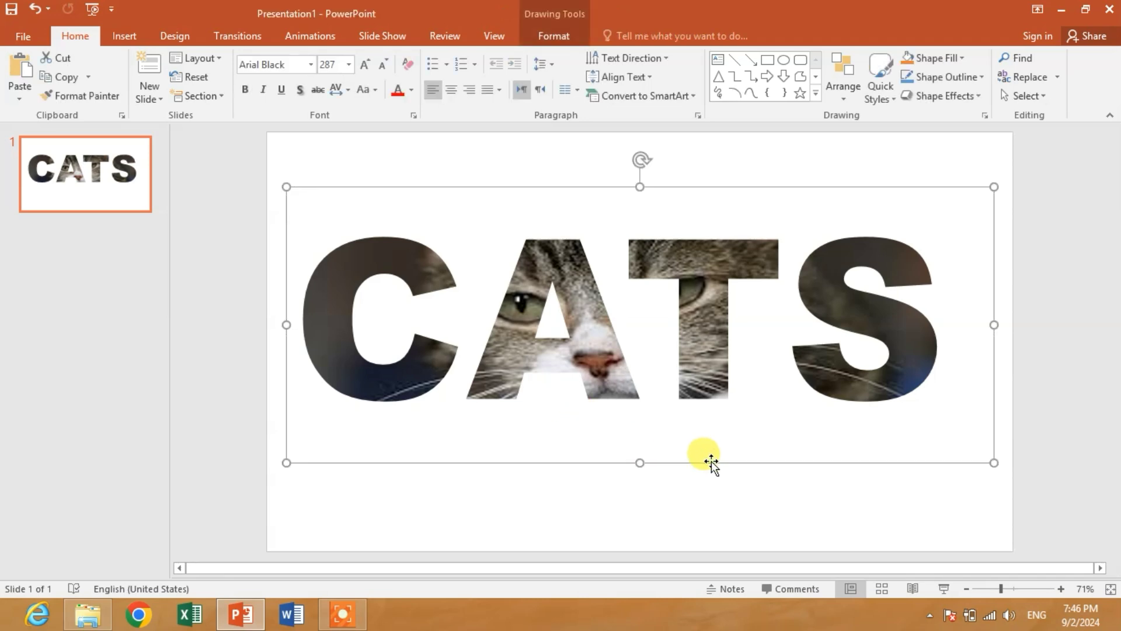
Delete the picture-filled word and add a new text box containing CATS.
key("delete")
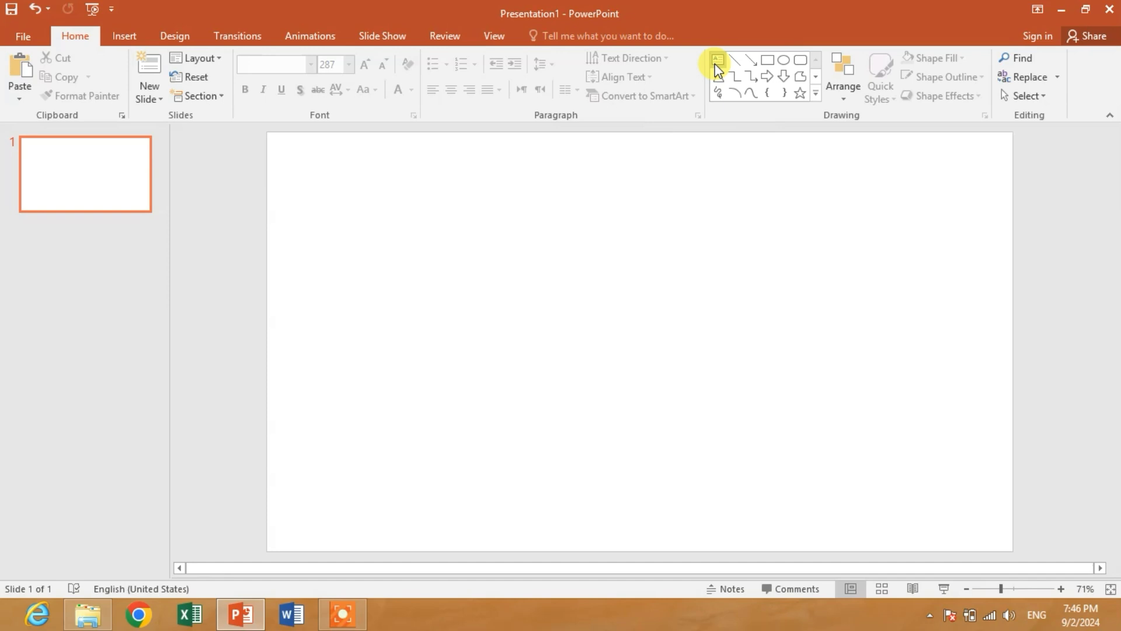
left_click(716, 60)
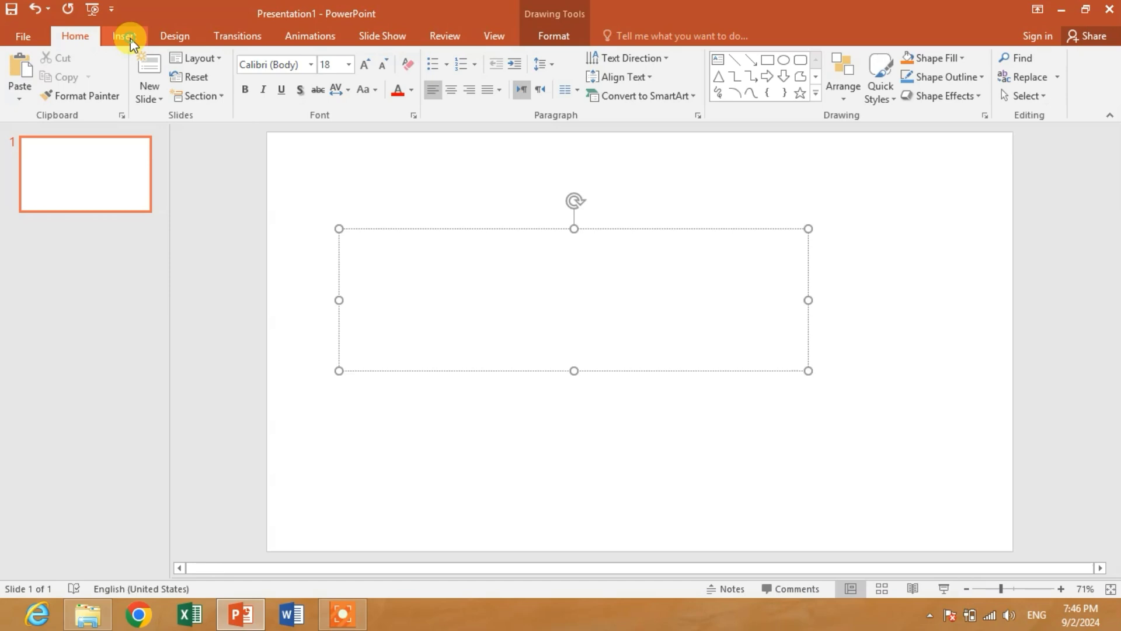
left_click(123, 36)
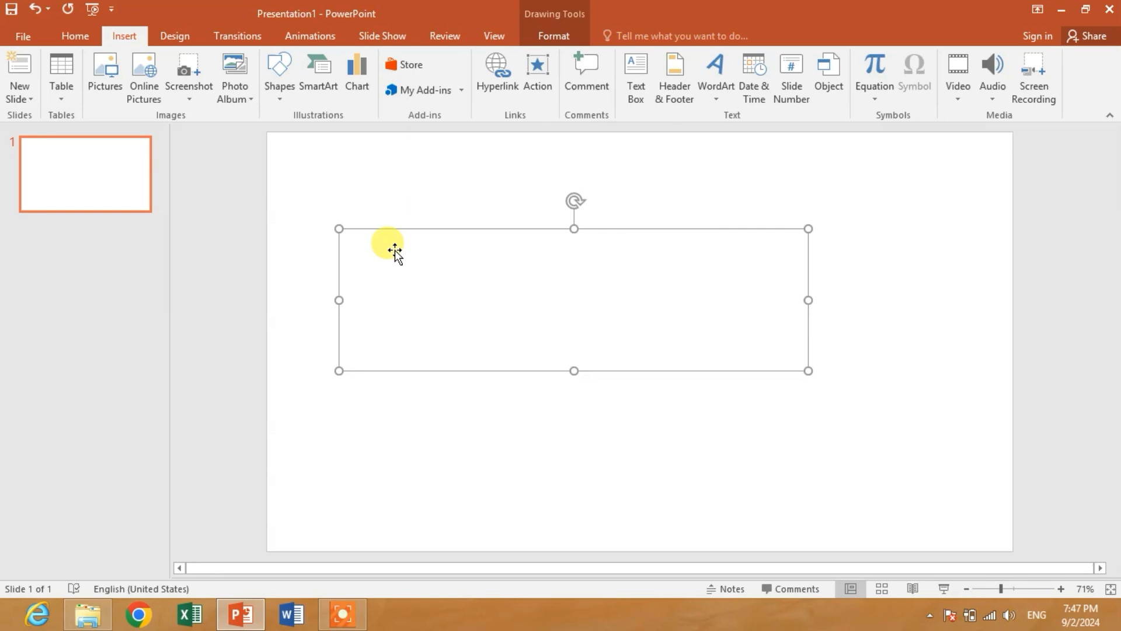
type("CA")
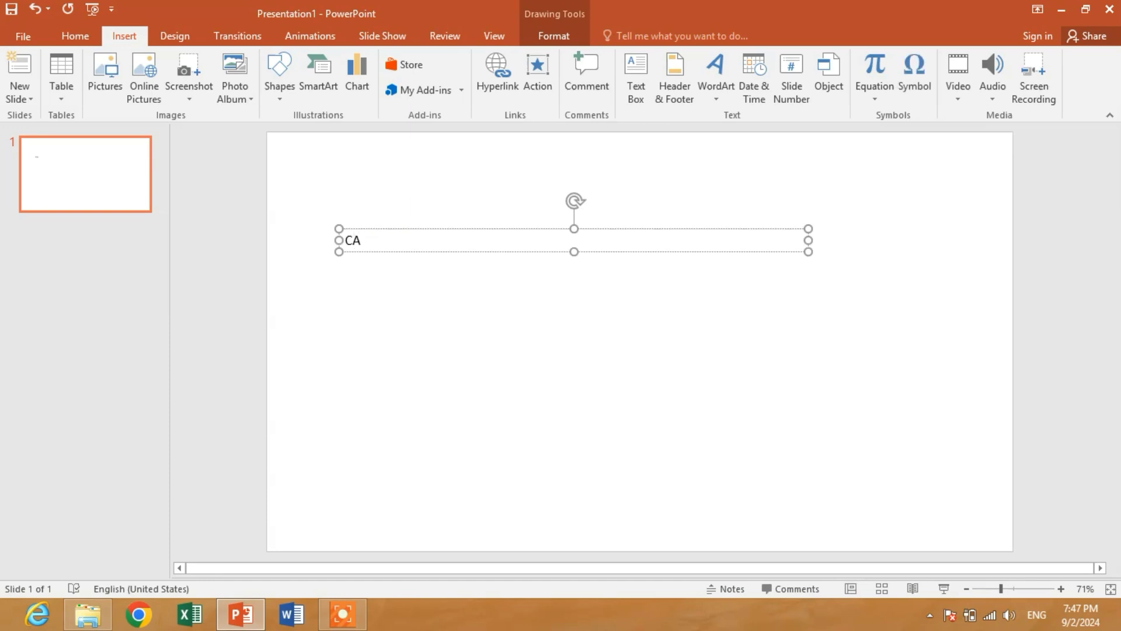
type("TS")
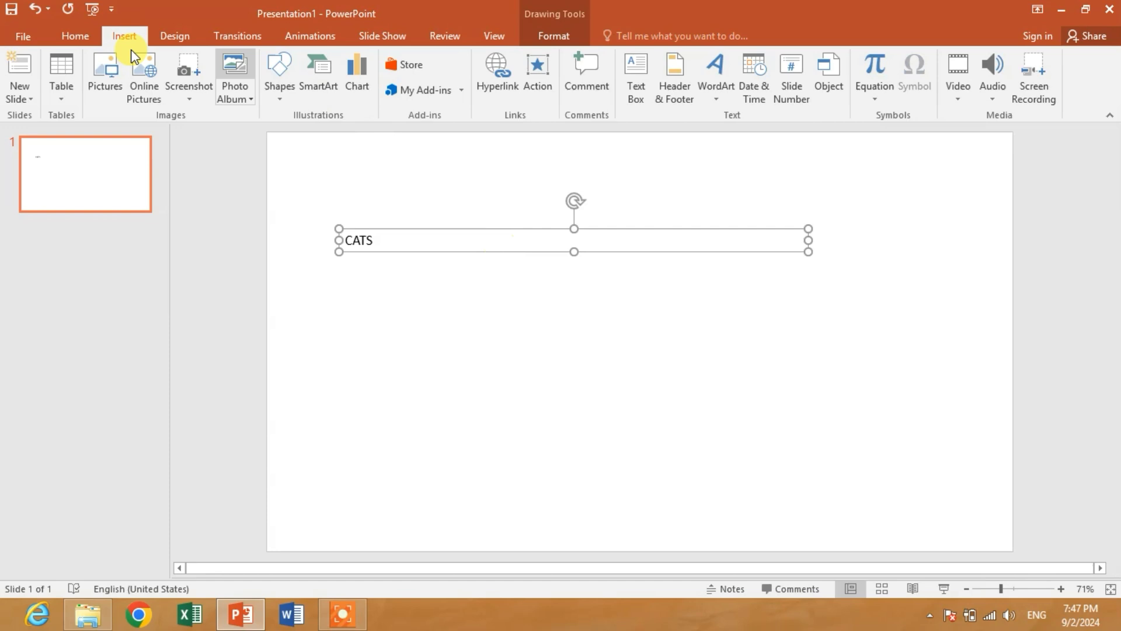
Set CATS in Arial Black at 96 pt.
left_click(74, 36)
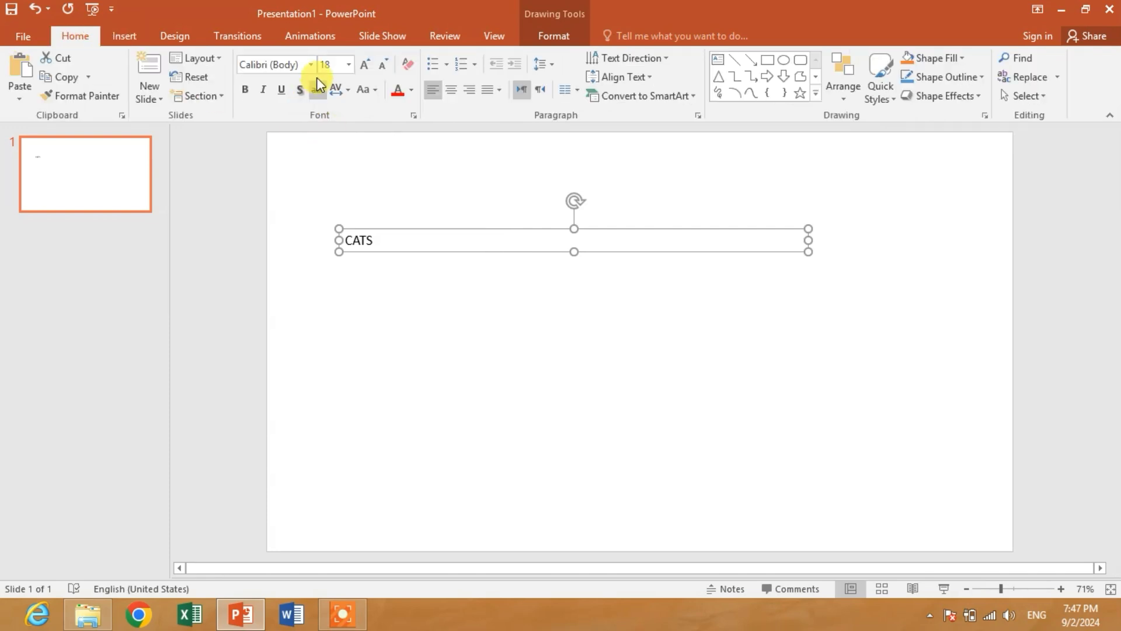
left_click(310, 64)
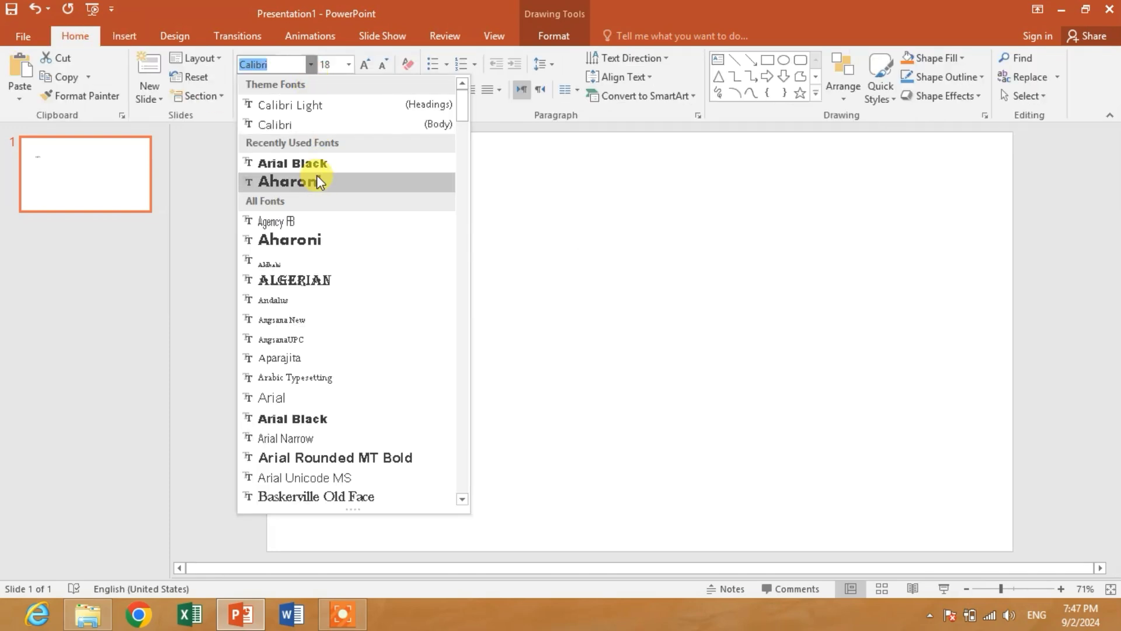
left_click(291, 163)
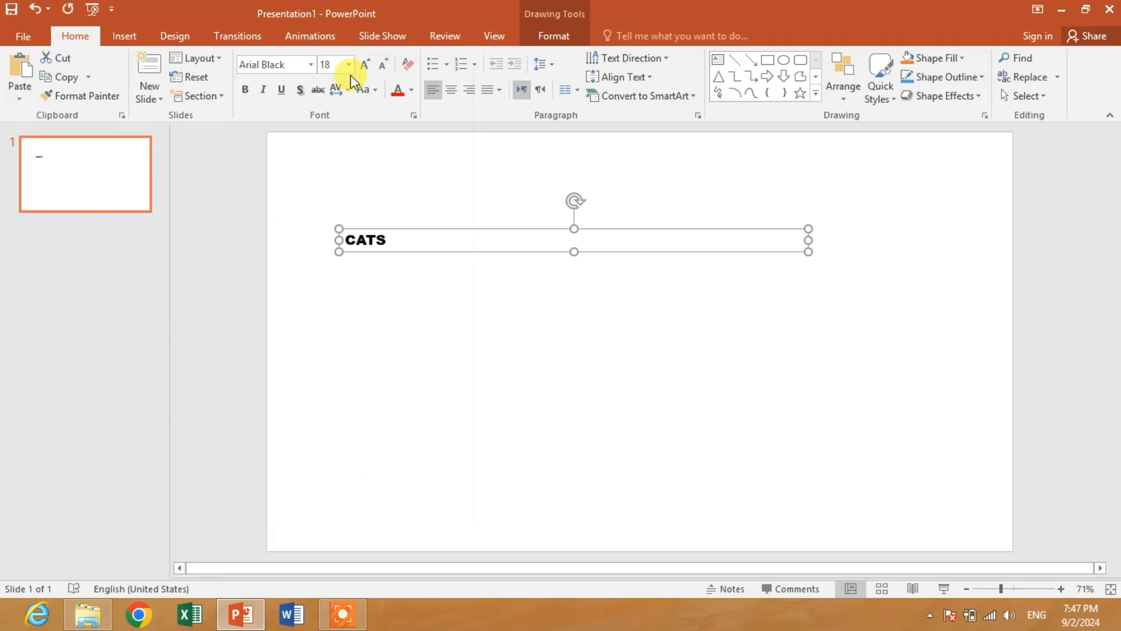
left_click(348, 64)
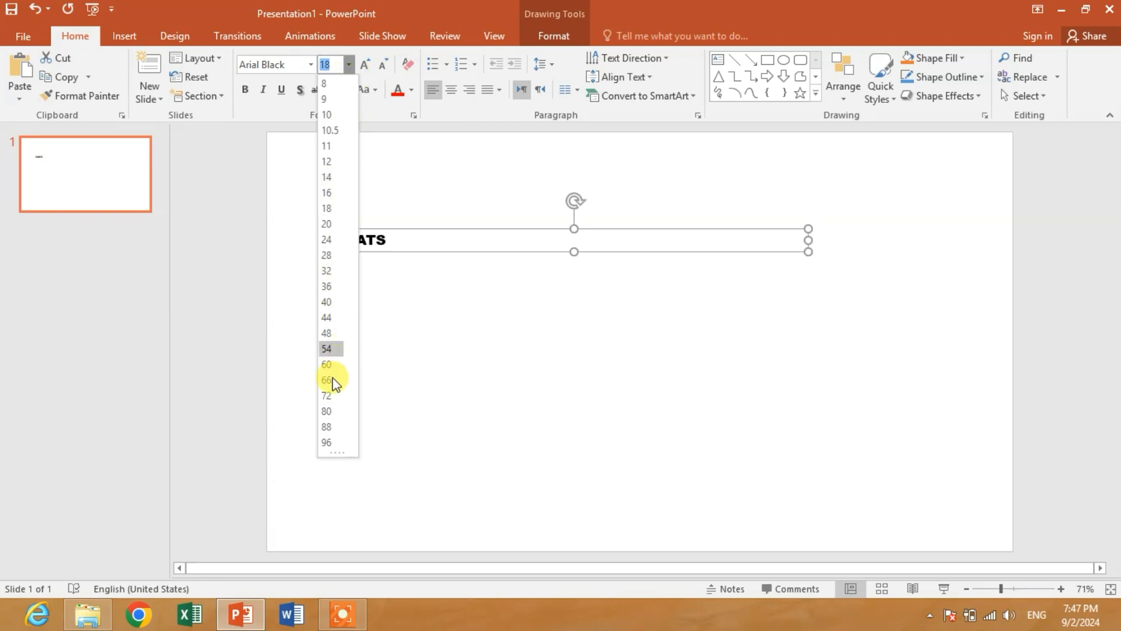
left_click(325, 442)
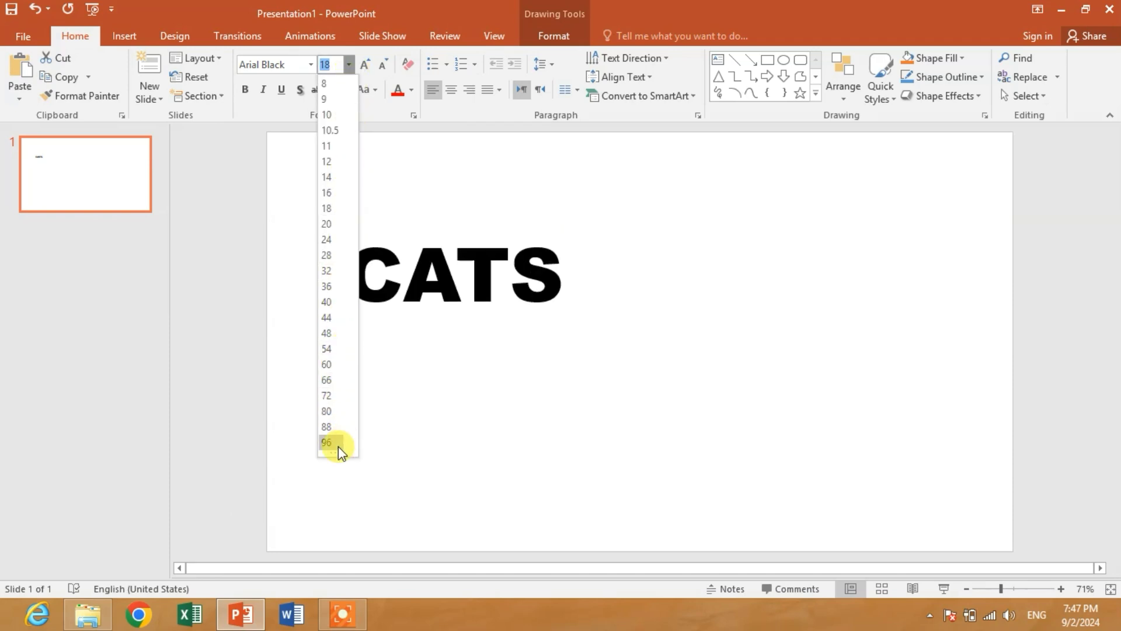
left_click(325, 441)
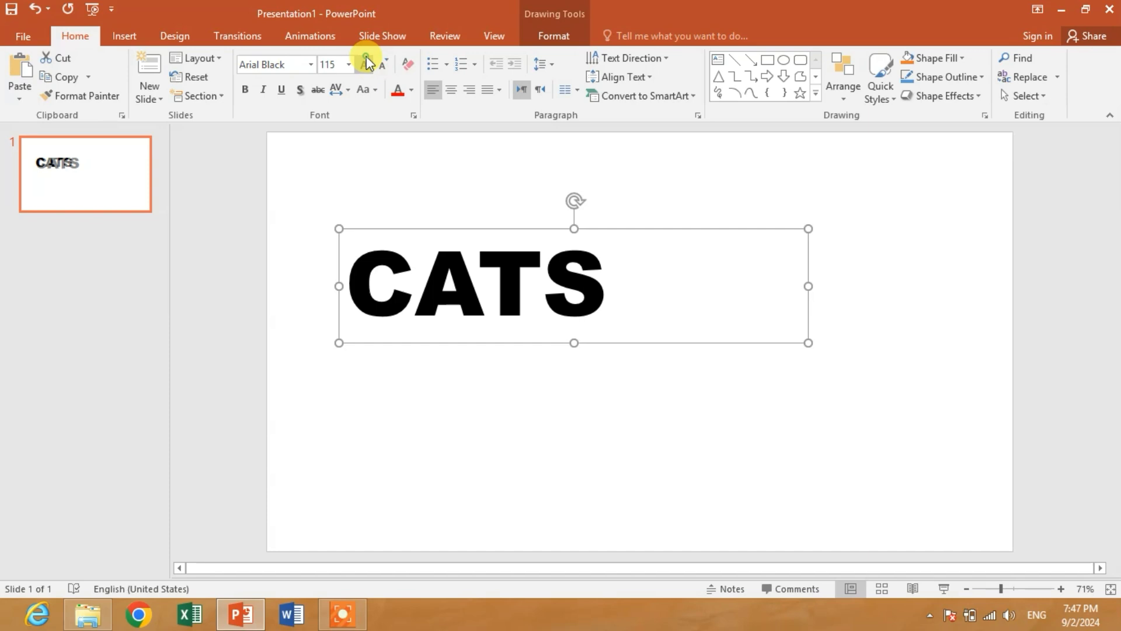
Increase the font size further, up to 287, so CATS spans the slide width.
left_click(364, 64)
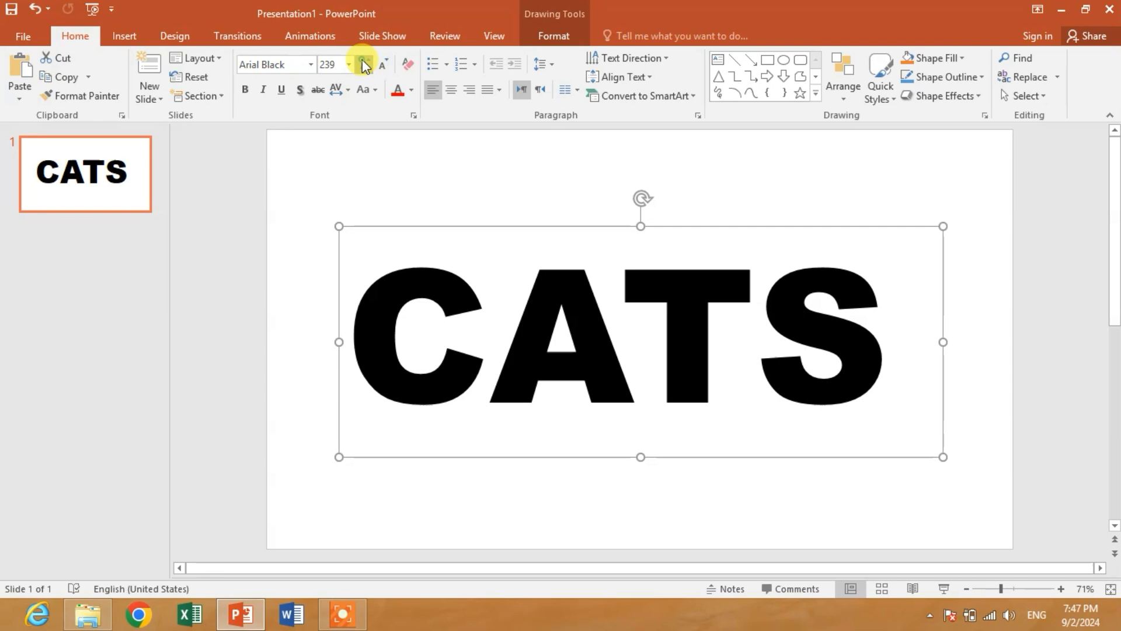
left_click(363, 60)
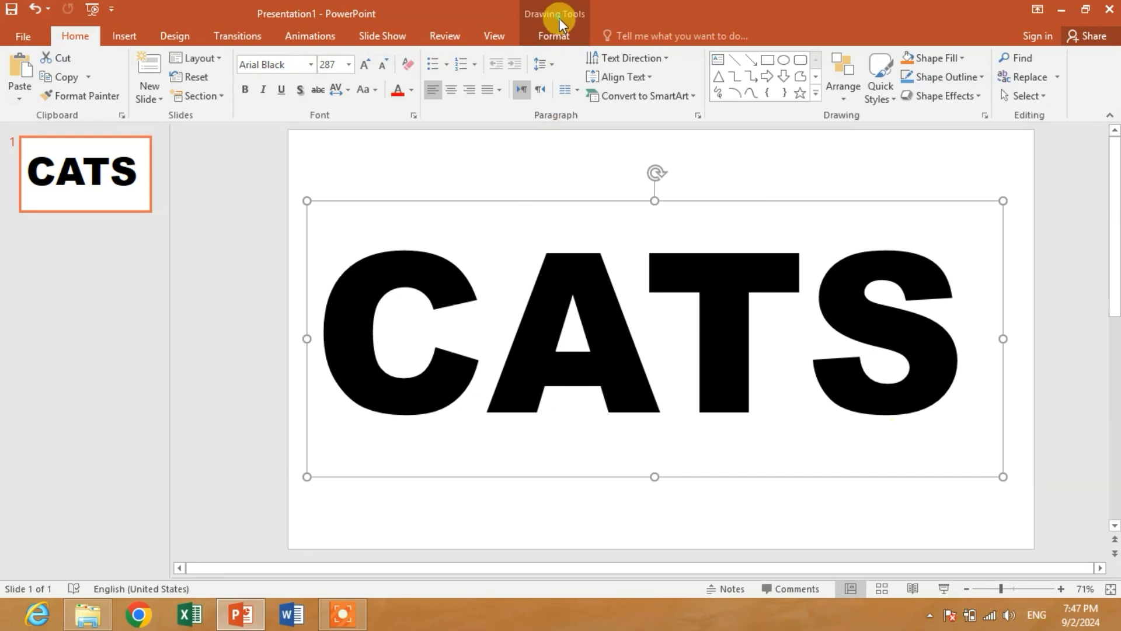
Choose Picture as the Text Fill for CATS, bringing up the server-issue notice.
left_click(553, 36)
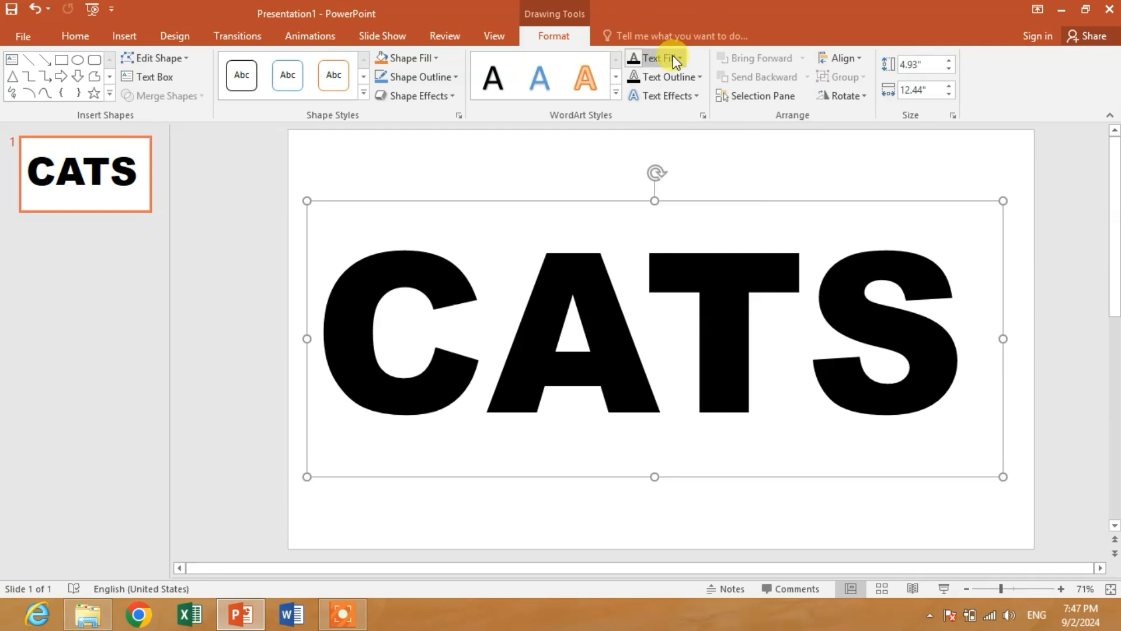
left_click(652, 58)
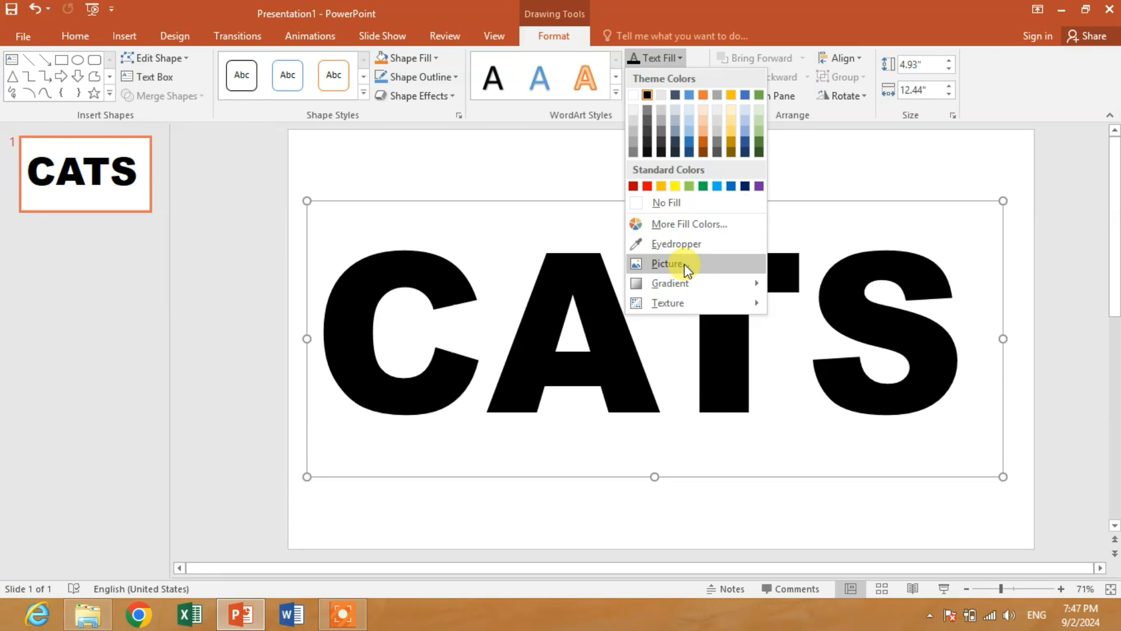
left_click(668, 262)
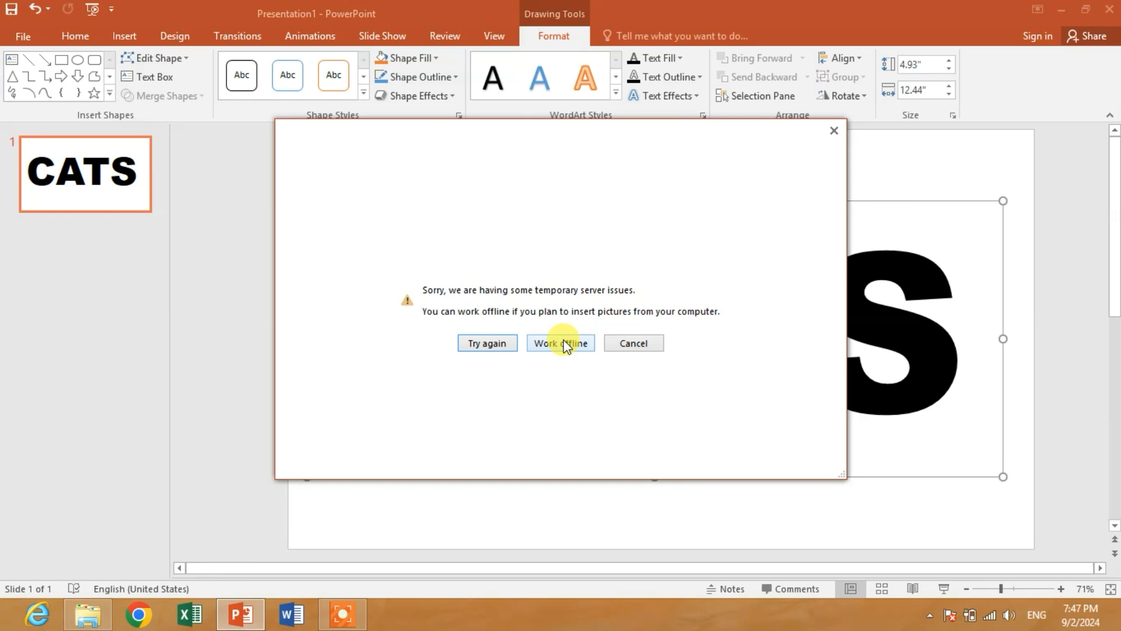
Work offline and fill the CATS letters with the images JPG cat photo from the Desktop.
left_click(560, 342)
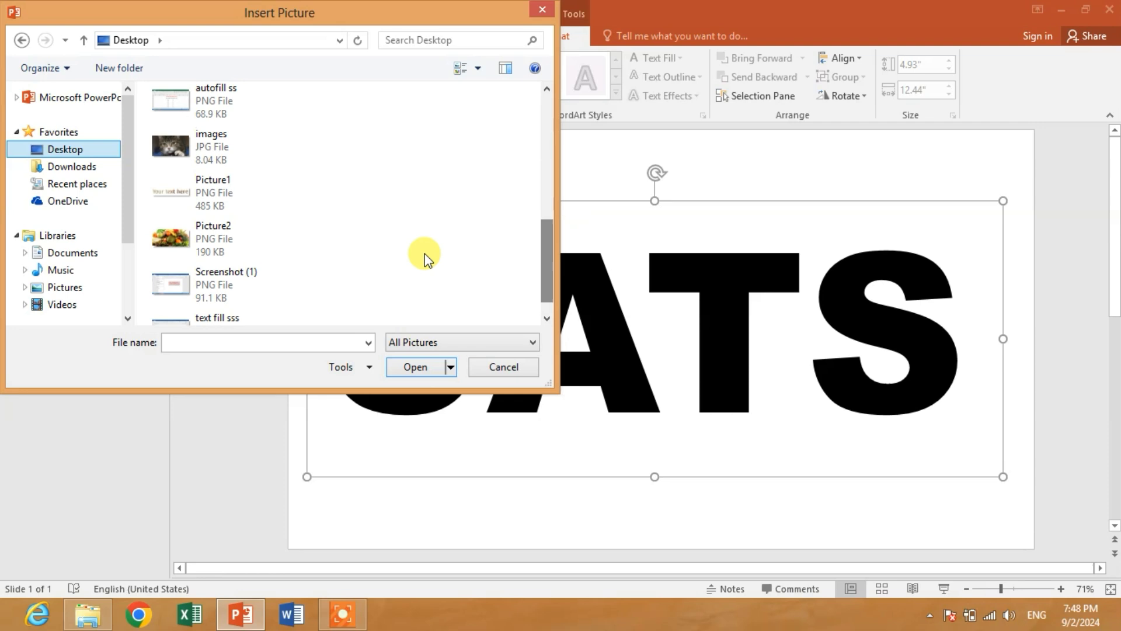
left_click(239, 147)
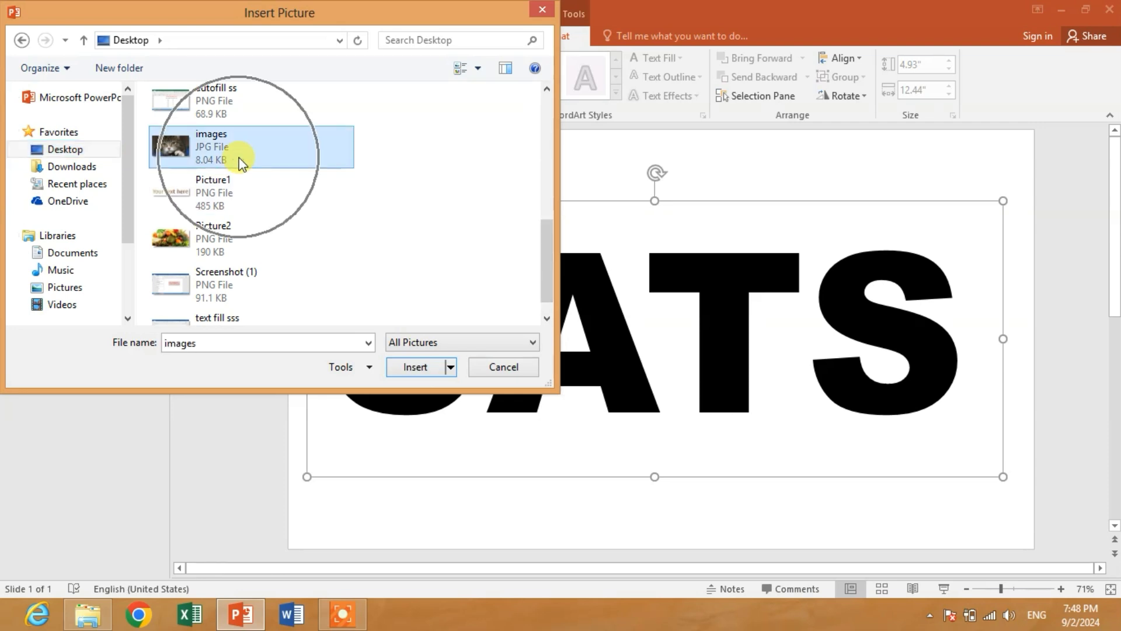
left_click(415, 367)
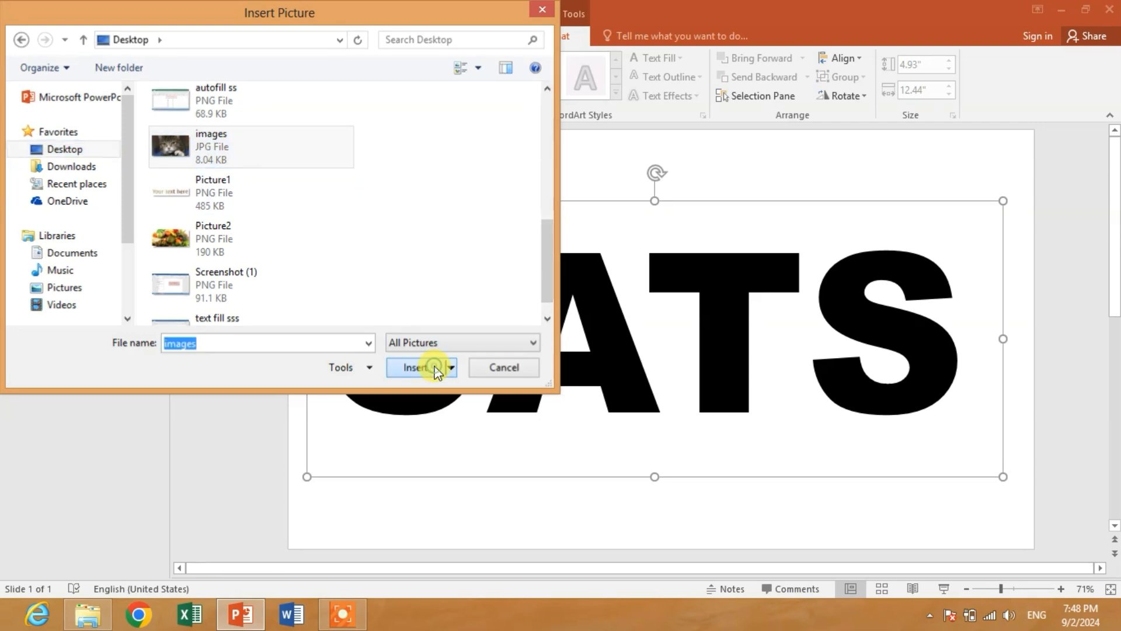
left_click(420, 367)
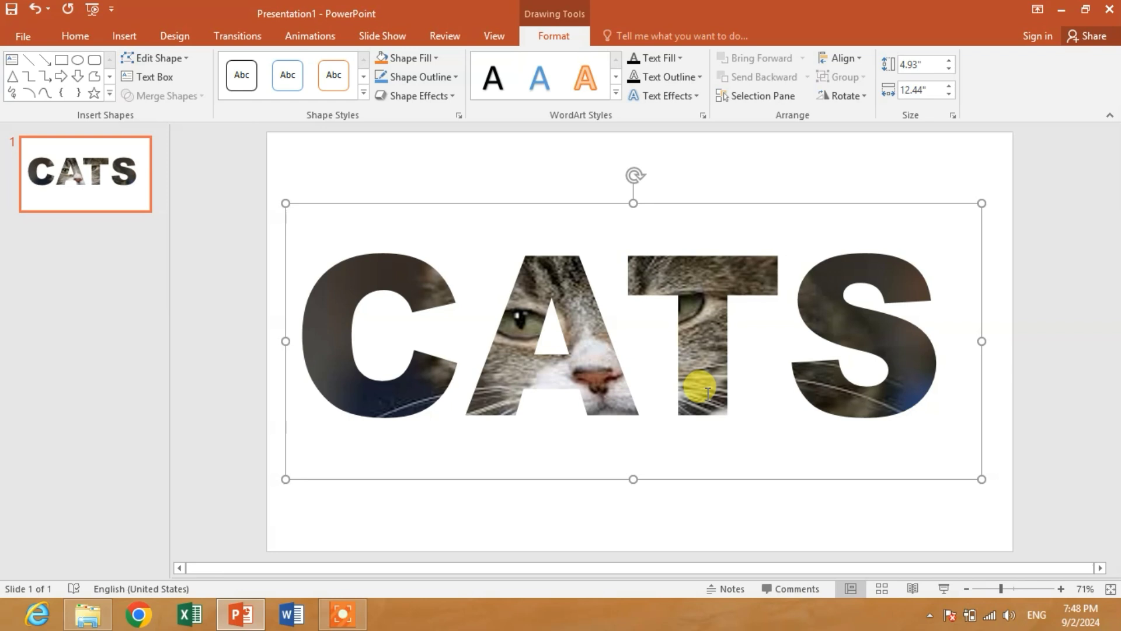